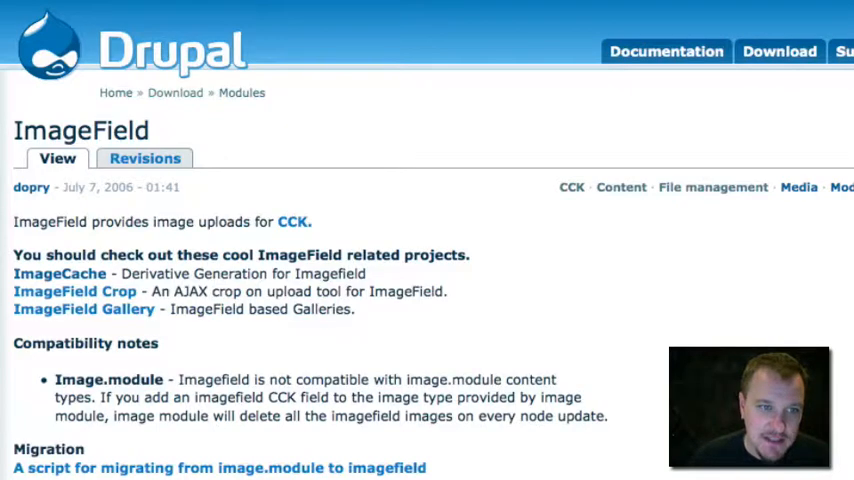
mouse_move(198, 8)
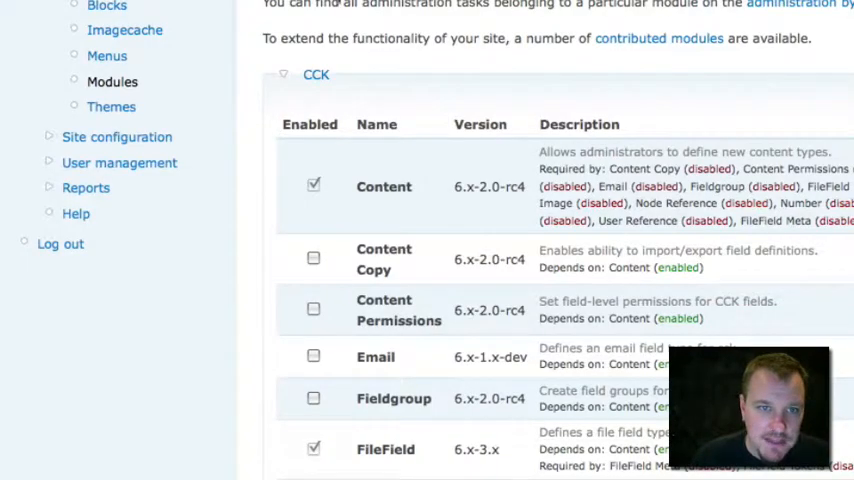
scroll("down", 3)
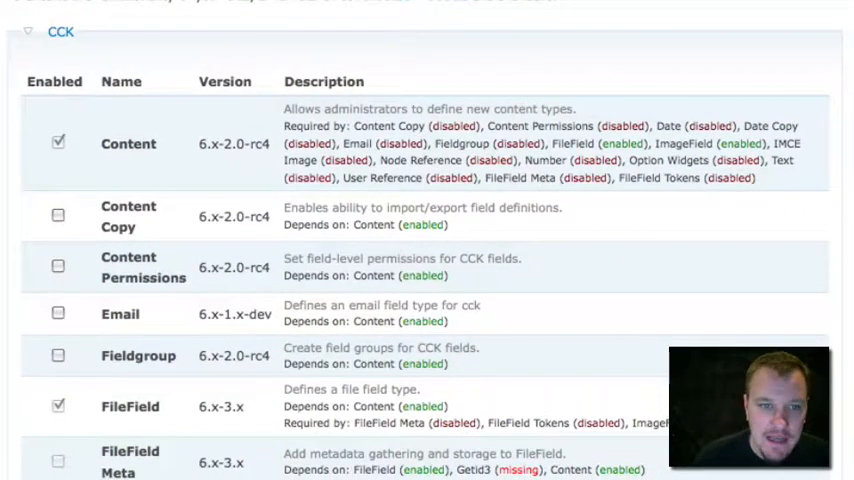
scroll("up", 3)
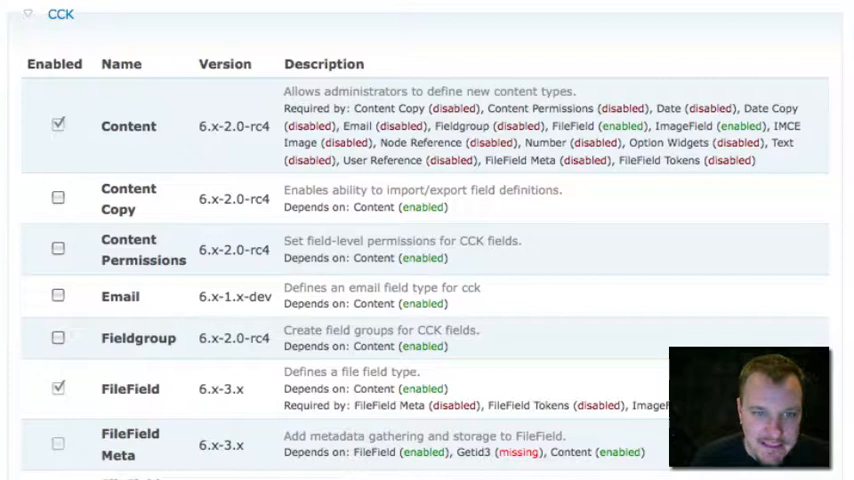
scroll("down", 3)
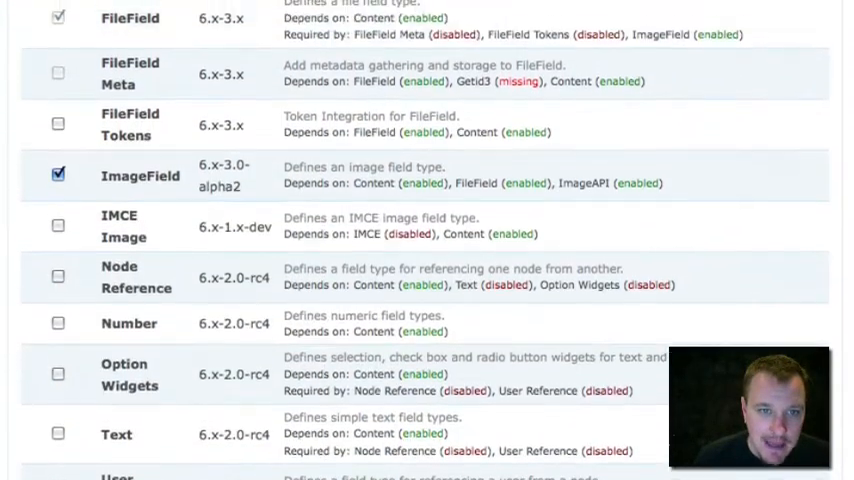
scroll("down", 3)
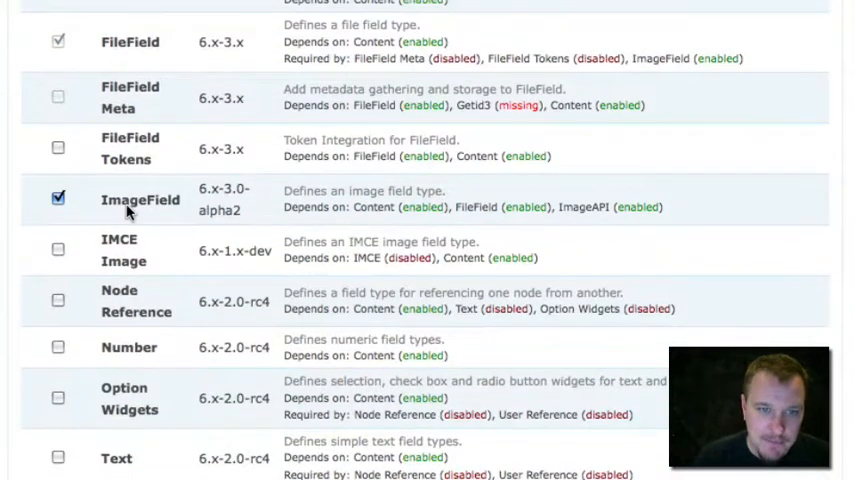
scroll("down", 3)
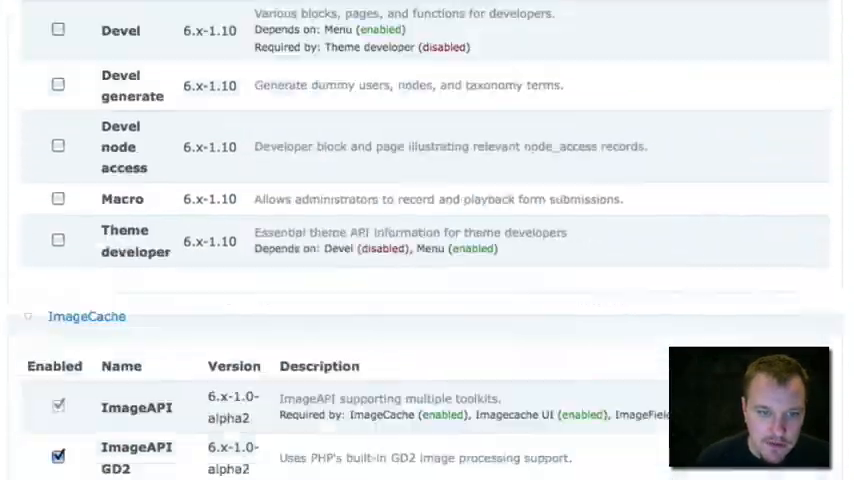
scroll("down", 3)
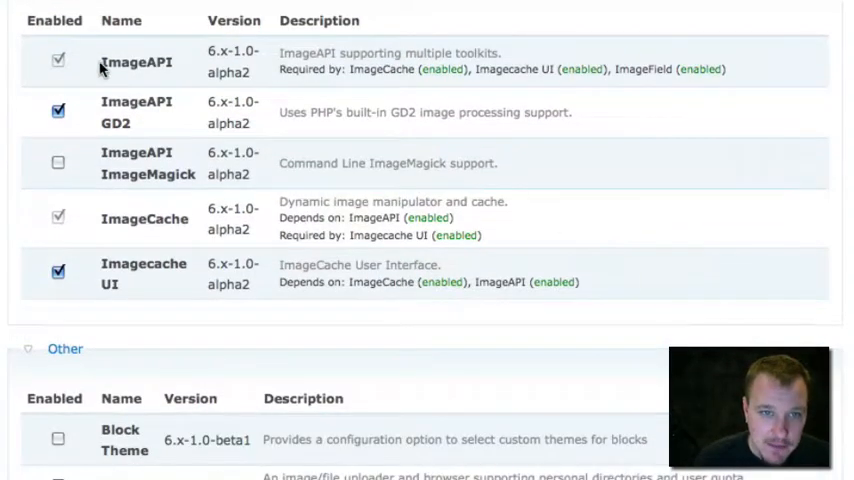
mouse_move(125, 115)
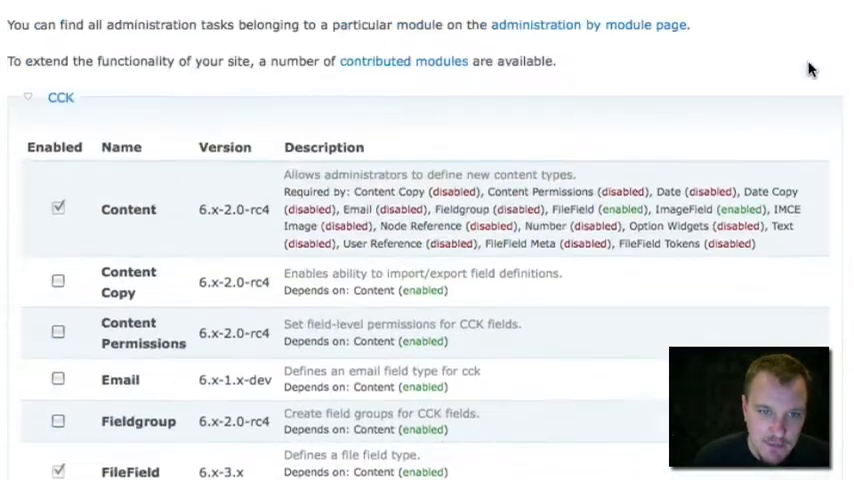
scroll("down", 3)
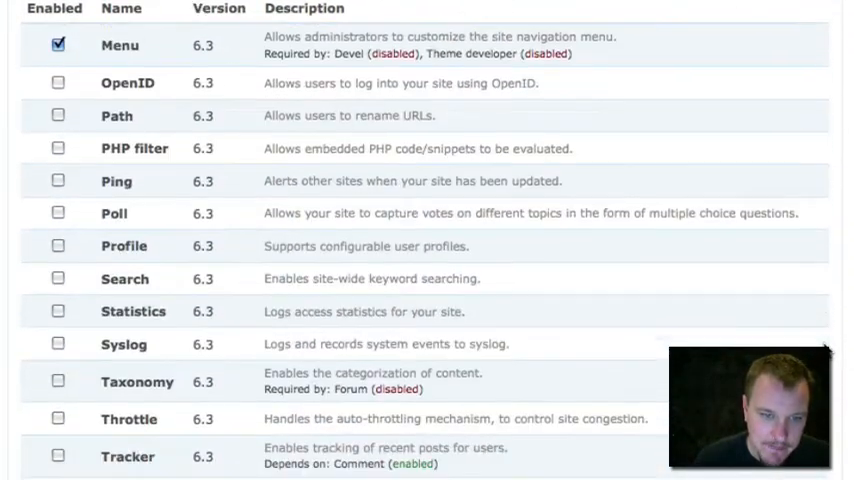
scroll("down", 3)
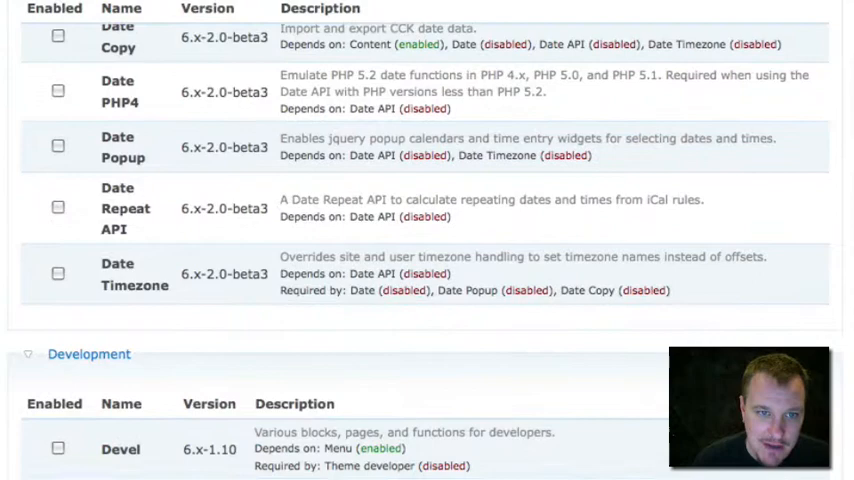
scroll("down", 3)
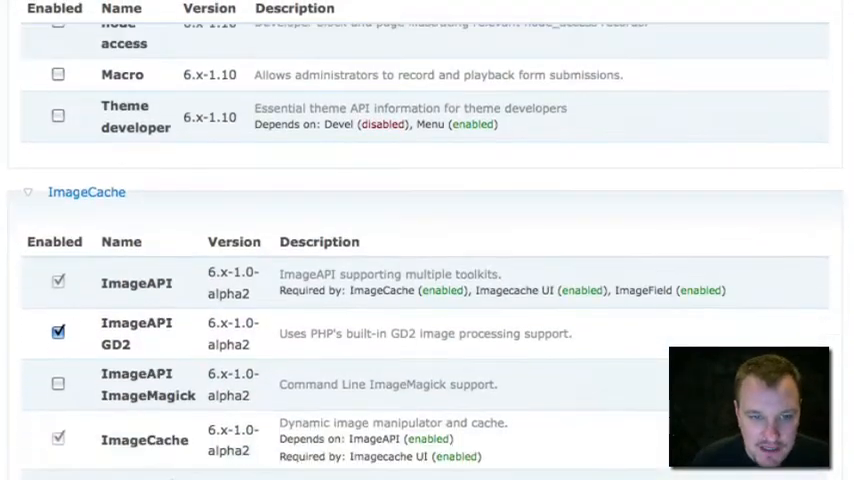
scroll("down", 3)
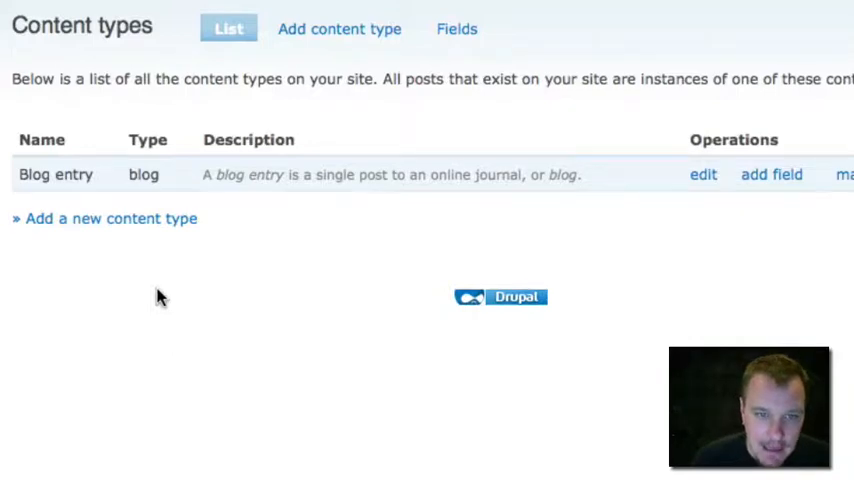
mouse_move(257, 314)
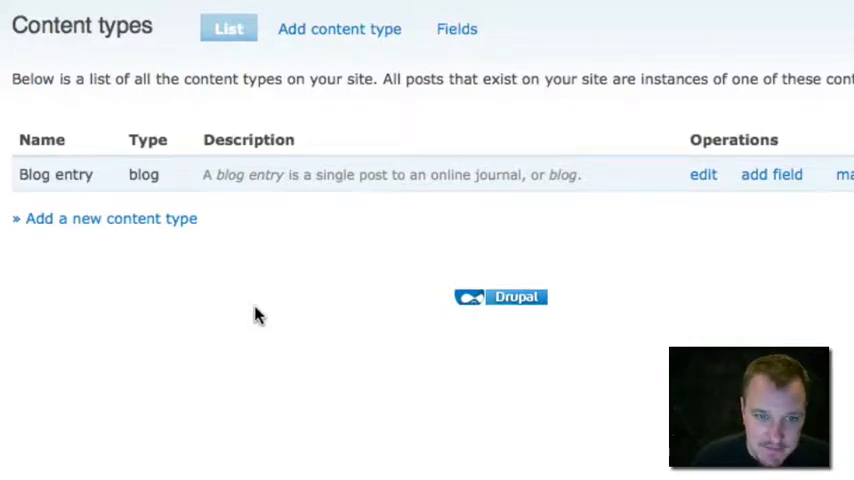
mouse_move(473, 221)
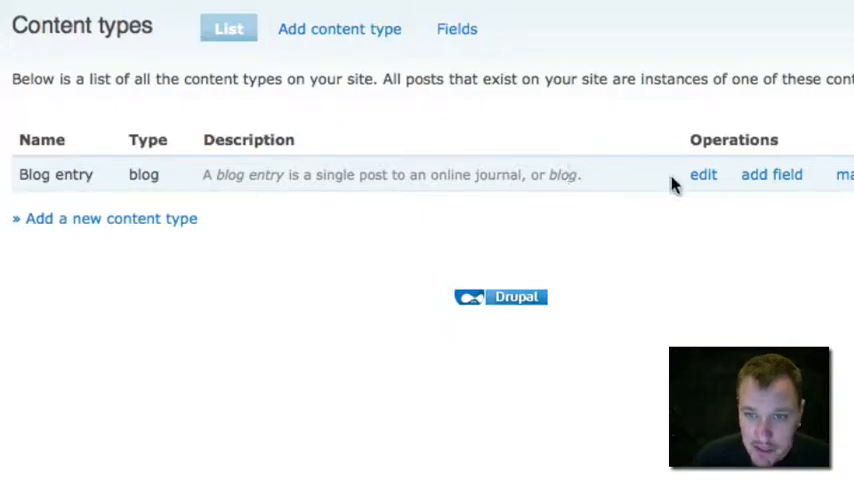
- Add an Image-type field to Blog entry named blog_image with label 'Blog Image'
left_click(771, 174)
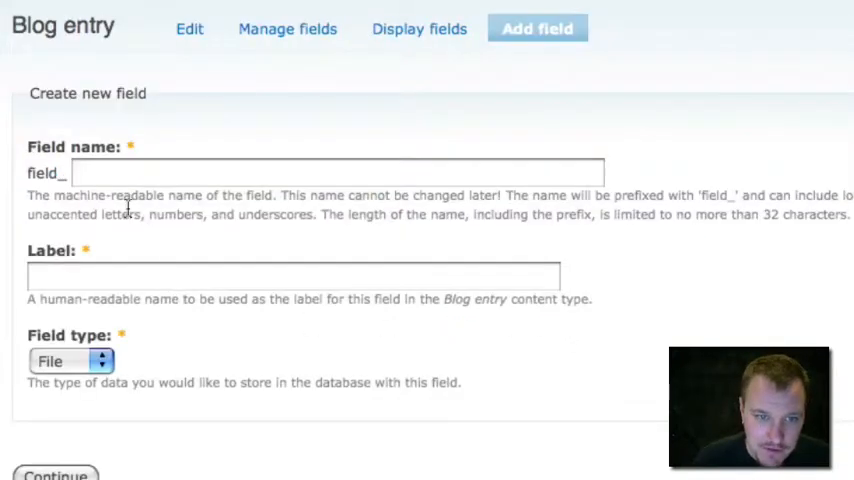
type("blog")
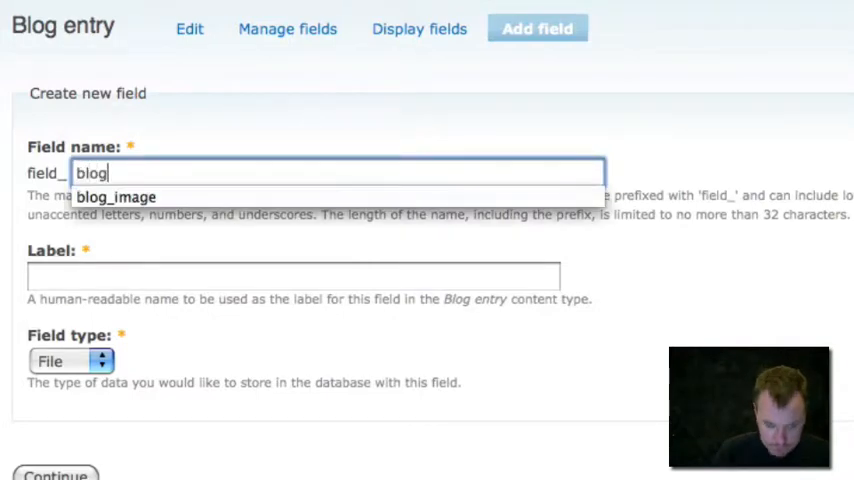
type("Bog")
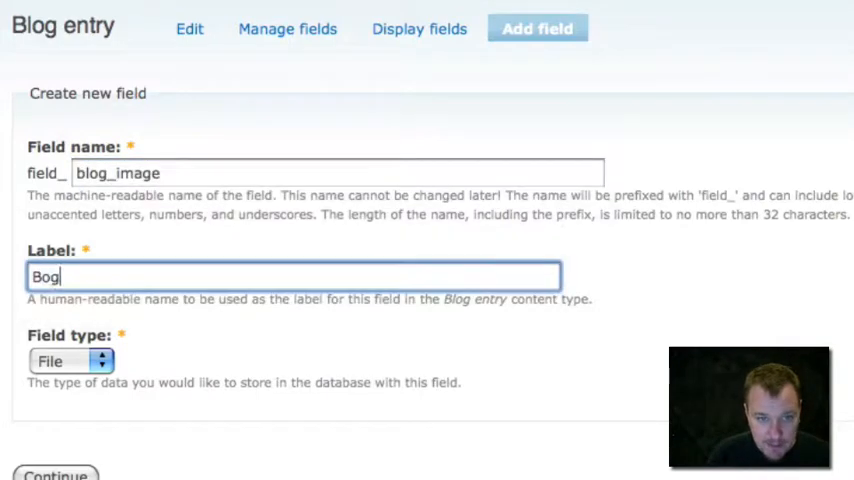
type("Blog Image")
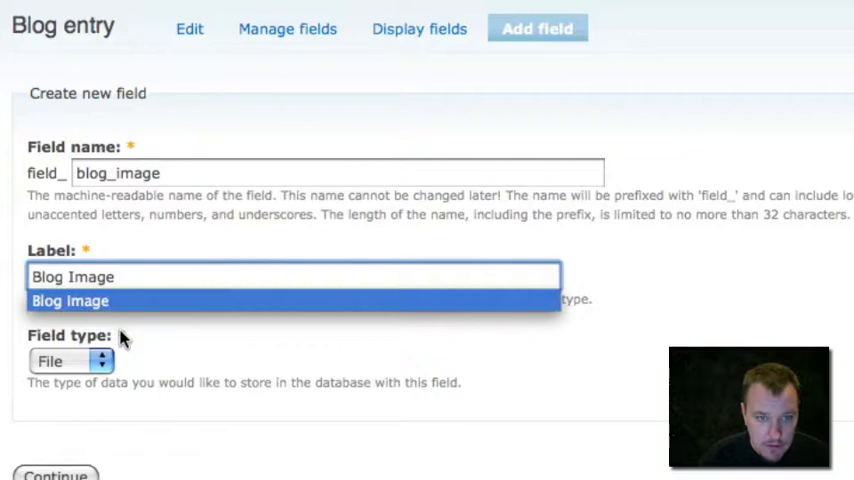
left_click(70, 361)
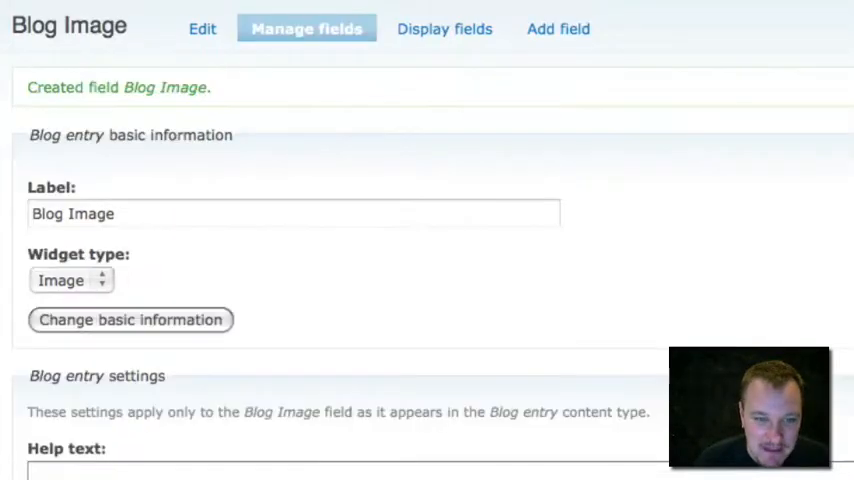
- Set the Blog Image field's Description field option to Disabled
scroll("down", 3)
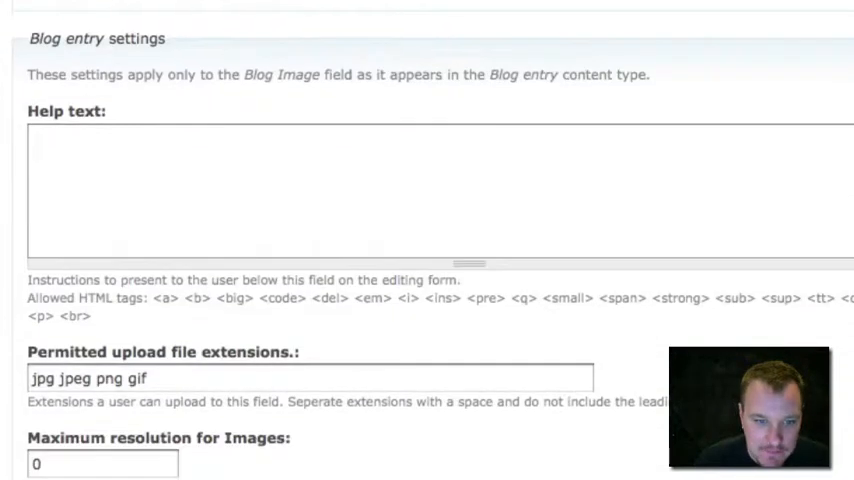
scroll("down", 3)
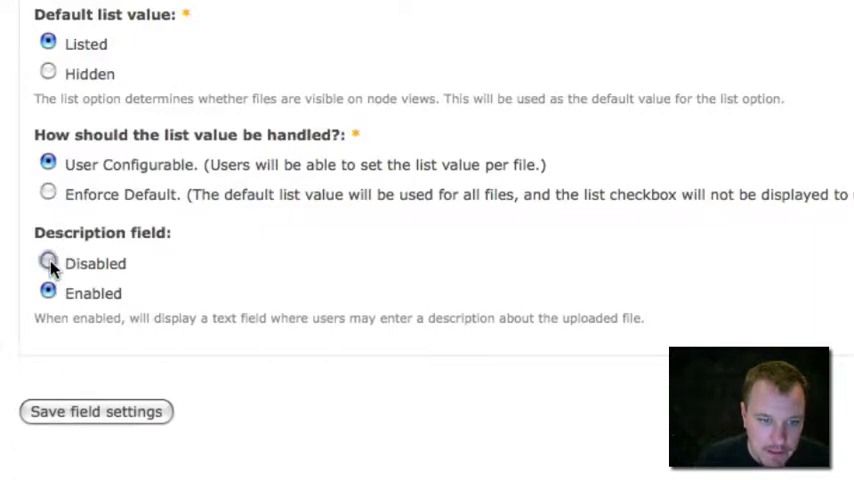
left_click(96, 411)
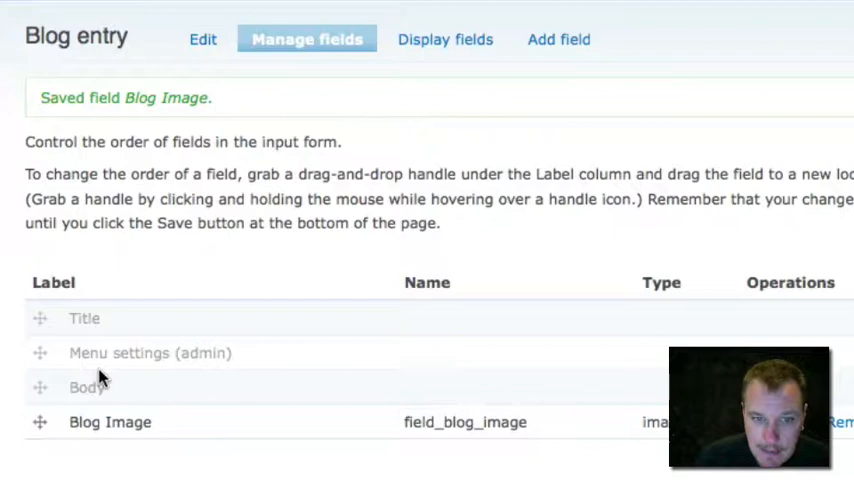
- Save the Blog Image field settings and review the Manage fields table
left_click_drag(40, 422, 40, 353)
type("Test blog Entry")
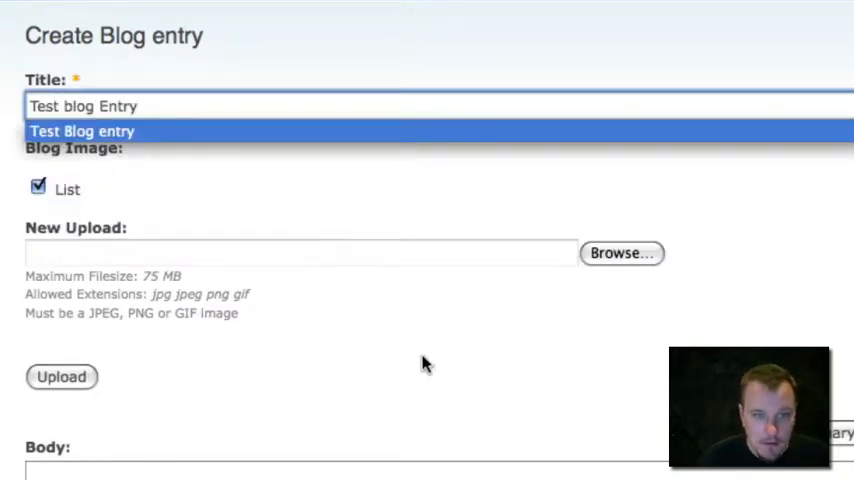
- Fill the 'Test blog Entry' body with placeholder text and save the post
left_click(621, 253)
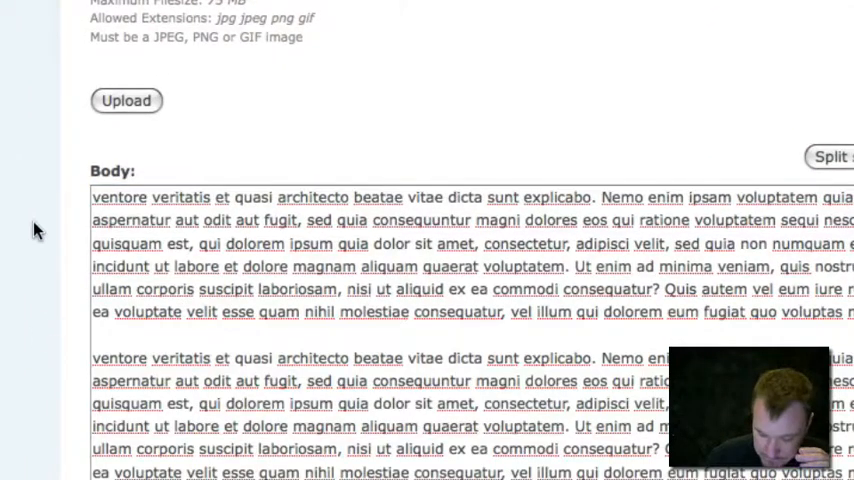
scroll("down", 3)
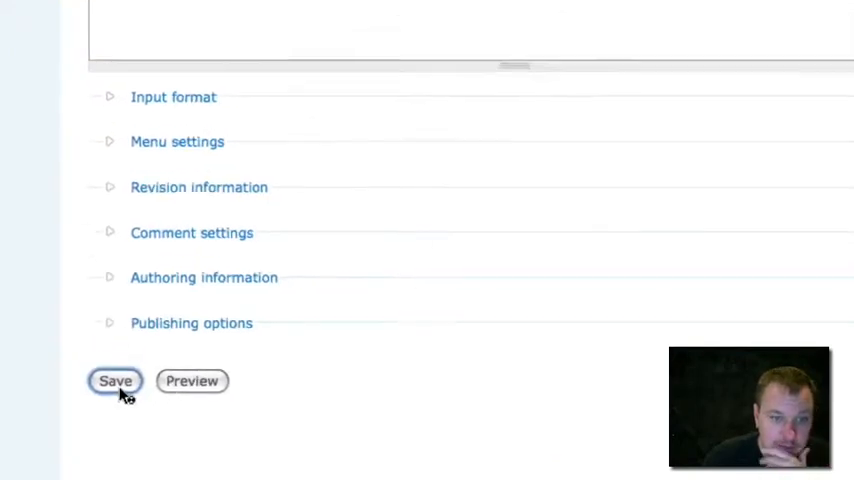
left_click(115, 381)
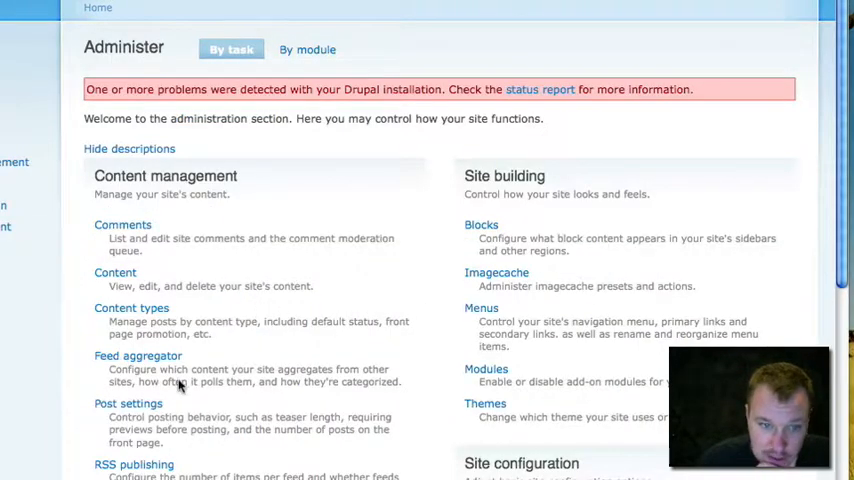
- Go from Content types to Blog entry's Display fields settings
left_click(131, 307)
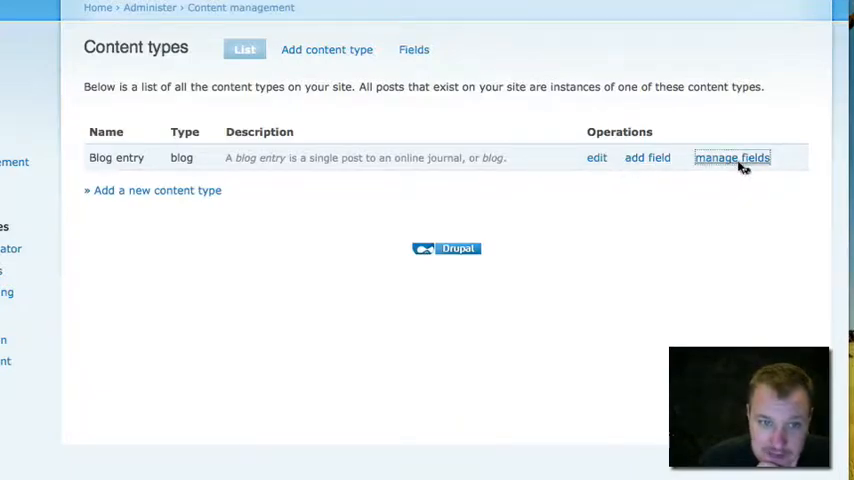
left_click(732, 158)
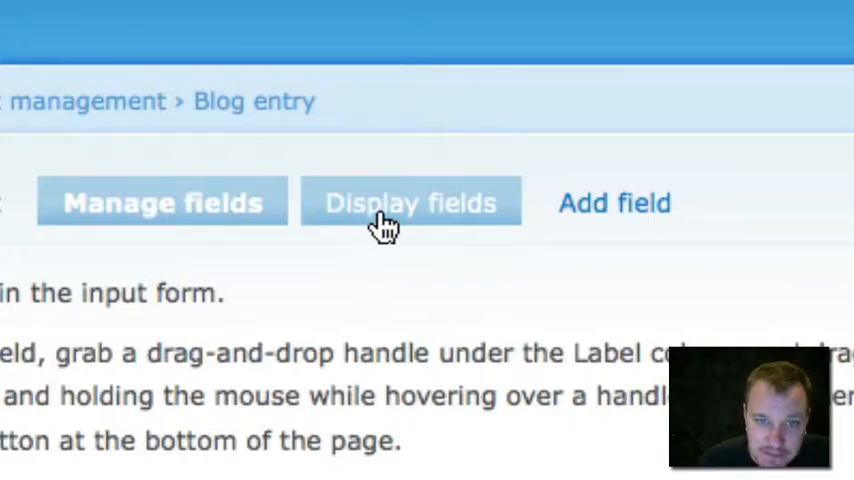
left_click(398, 201)
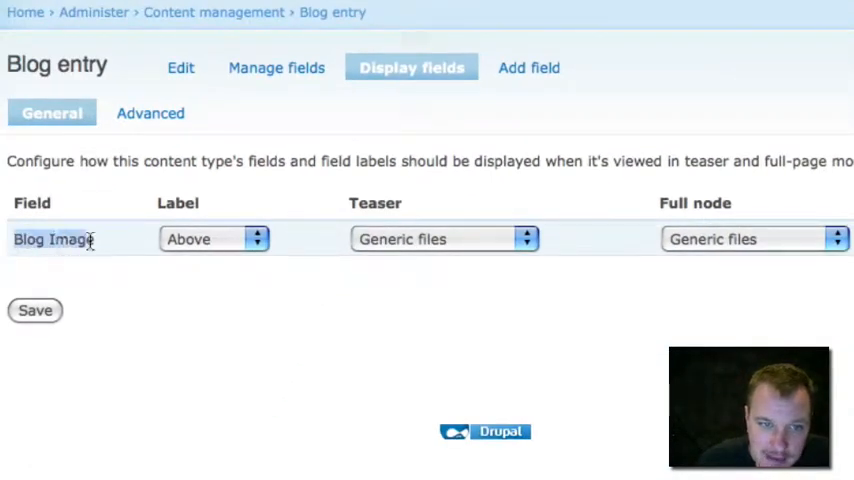
- Set Blog Image's teaser display to Image and save the display settings
left_click(443, 239)
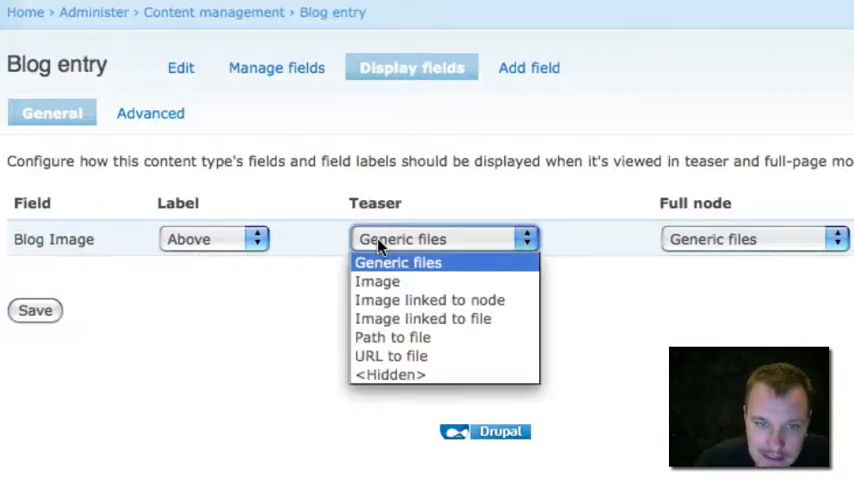
mouse_move(378, 281)
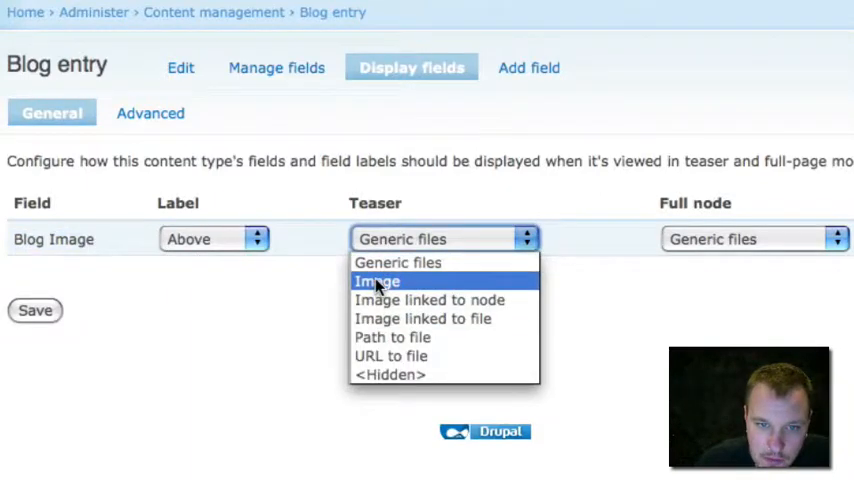
left_click(378, 281)
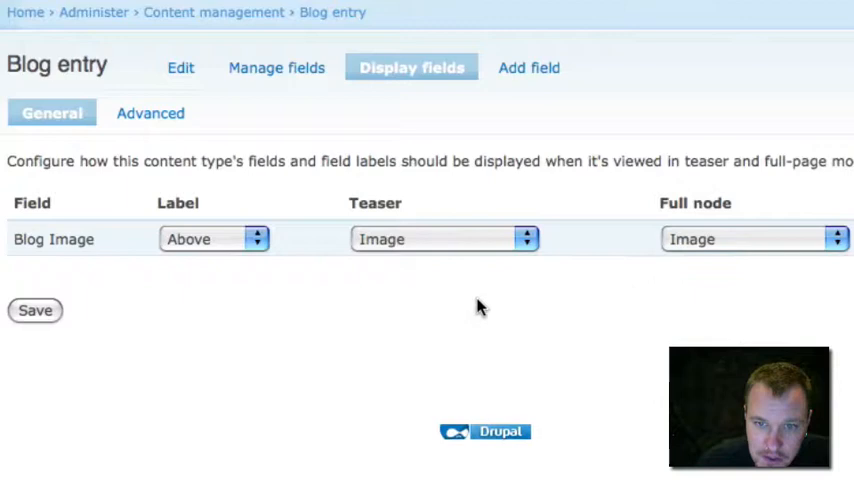
left_click(35, 310)
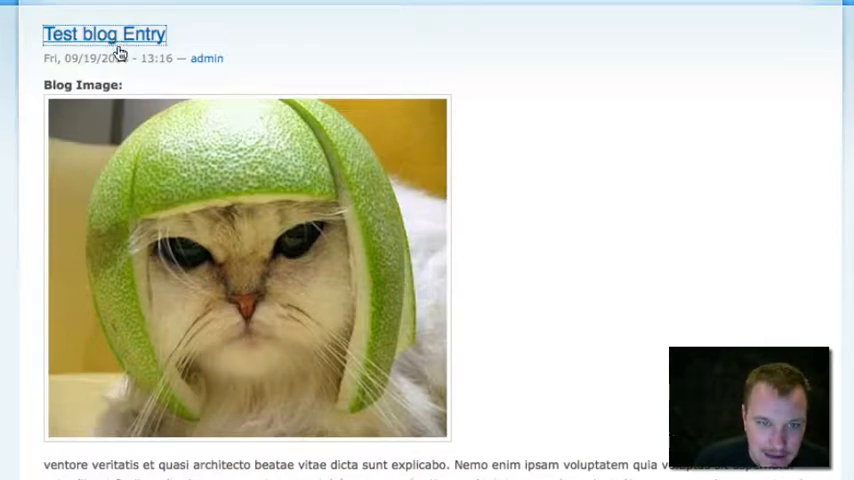
- Scroll down the Test blog Entry page to view its Blog Image picture
scroll("down", 3)
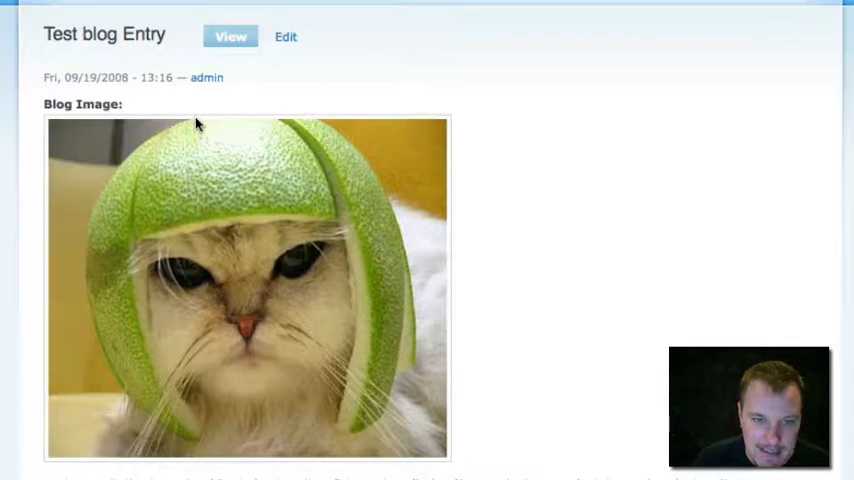
mouse_move(45, 160)
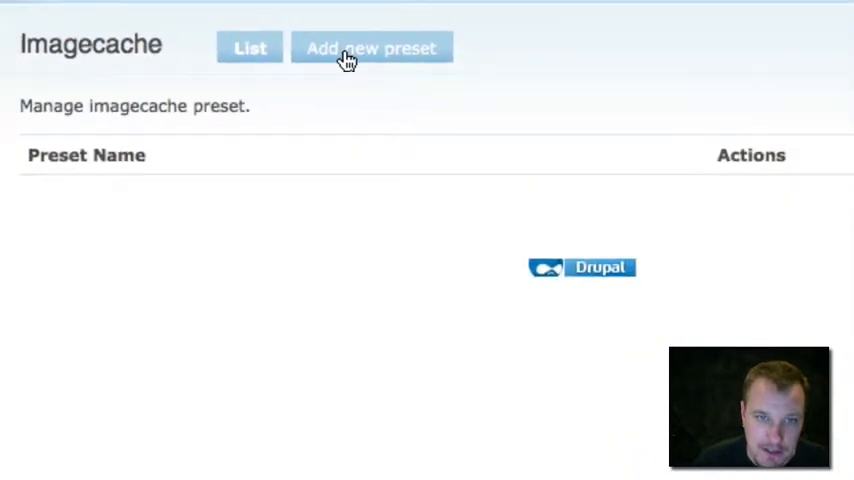
- Start a new Imagecache preset with the namespace 'medium'
left_click(372, 48)
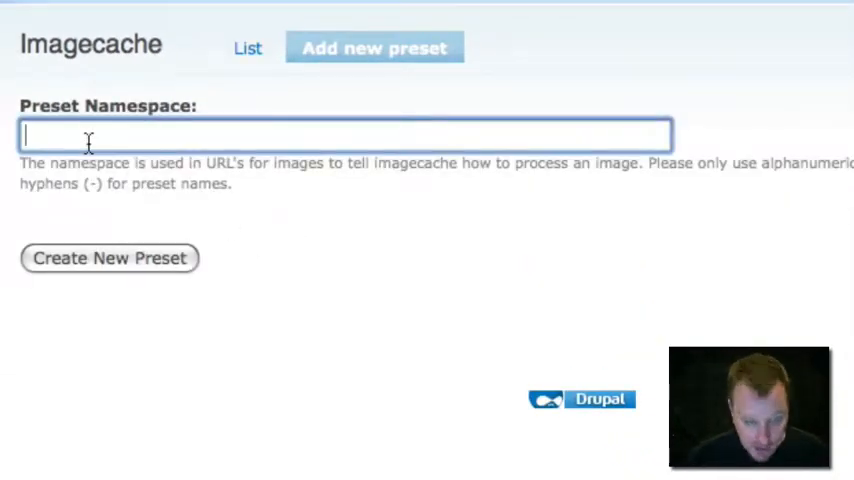
type("me")
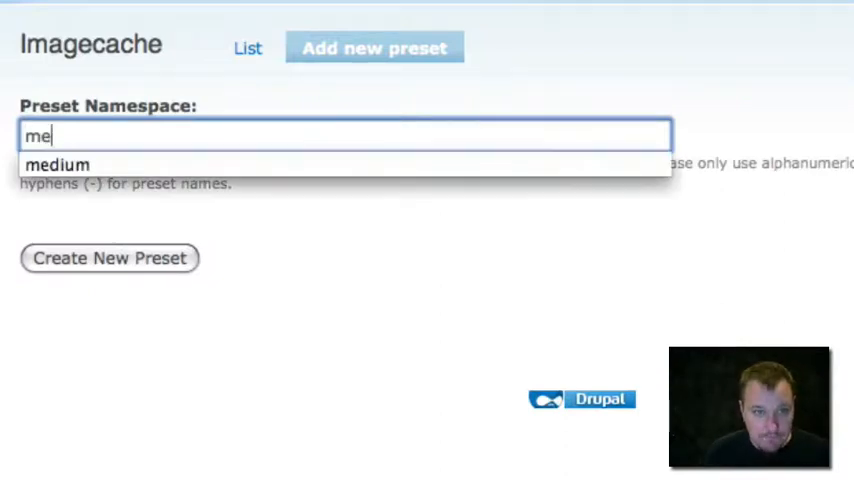
type("du")
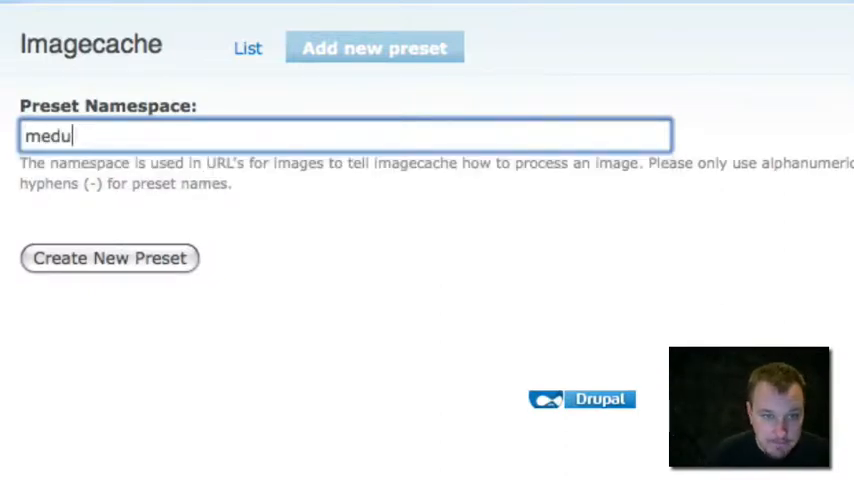
type("ium")
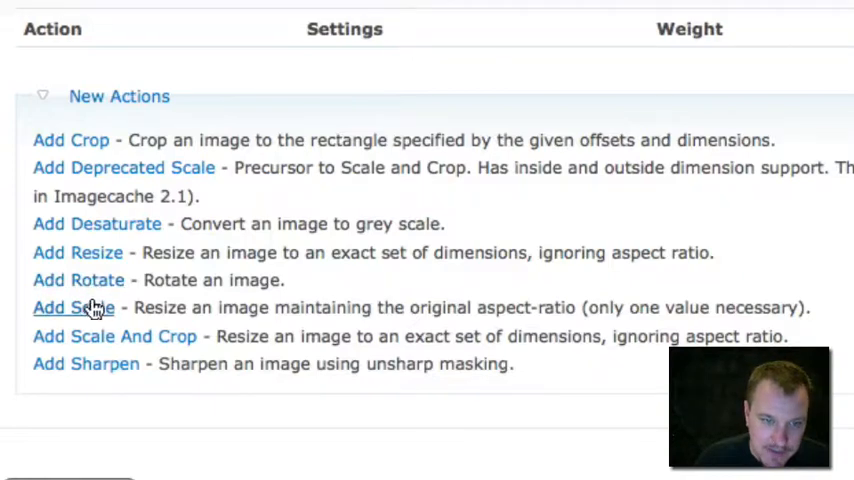
- Add a scale action with width 150 to the medium preset
left_click(73, 307)
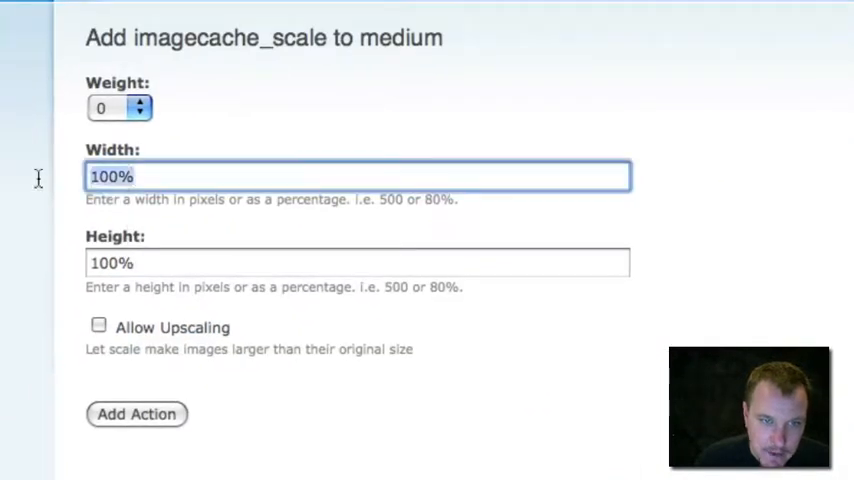
type("150")
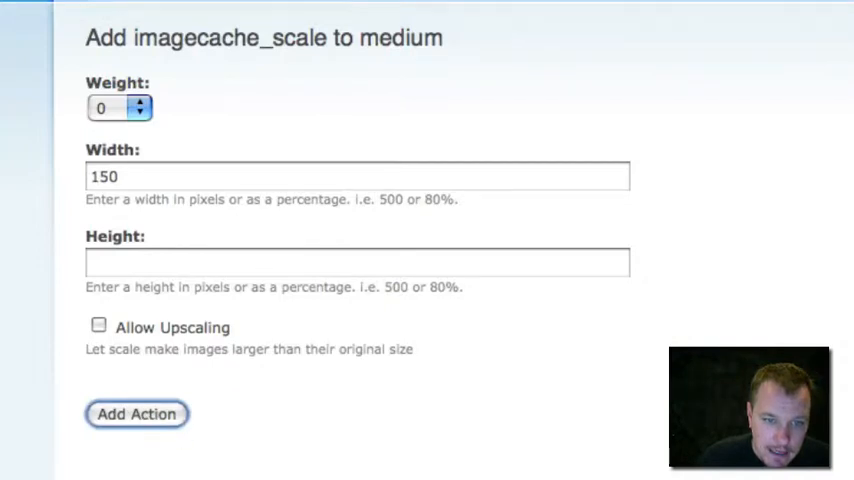
left_click(137, 413)
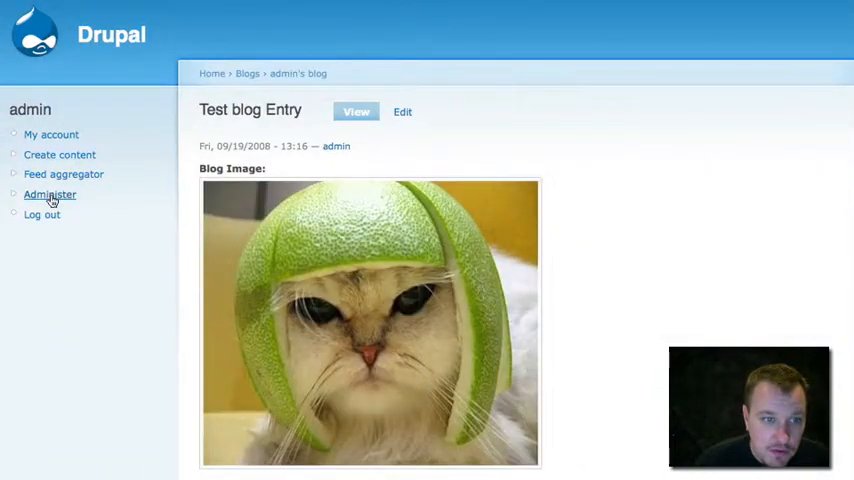
- Go to Blog entry's display fields and set Blog Image's full node display to medium image
left_click(49, 194)
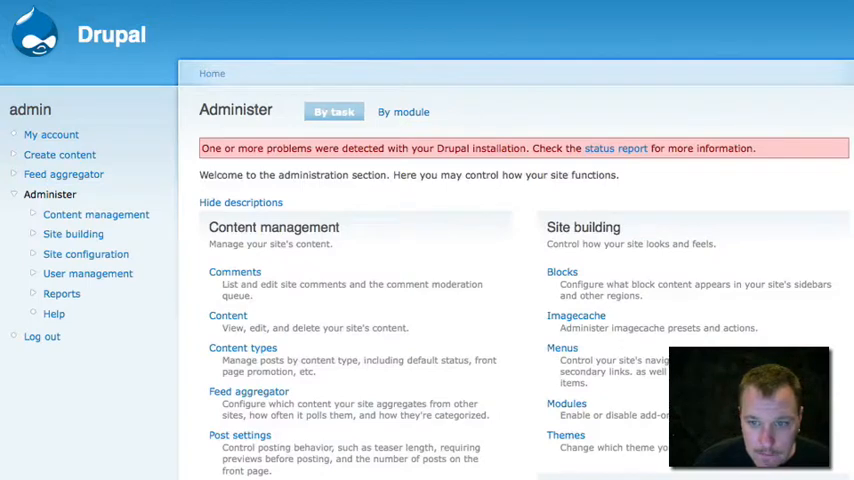
scroll("down", 3)
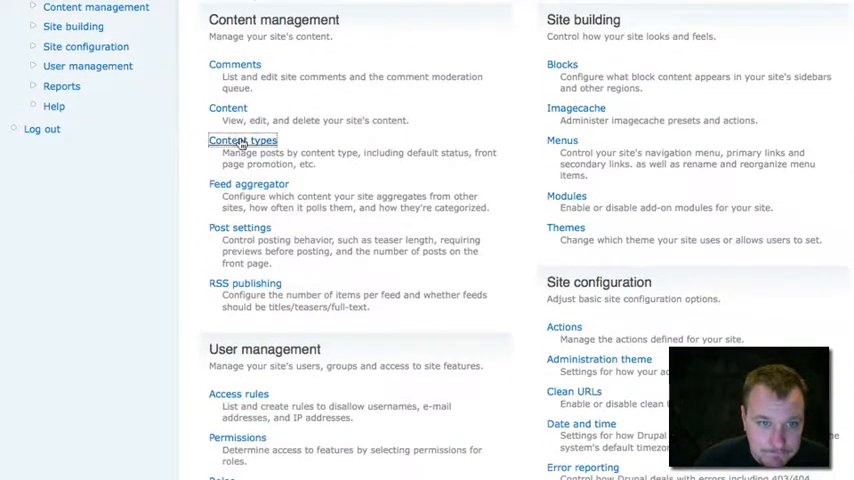
left_click(242, 139)
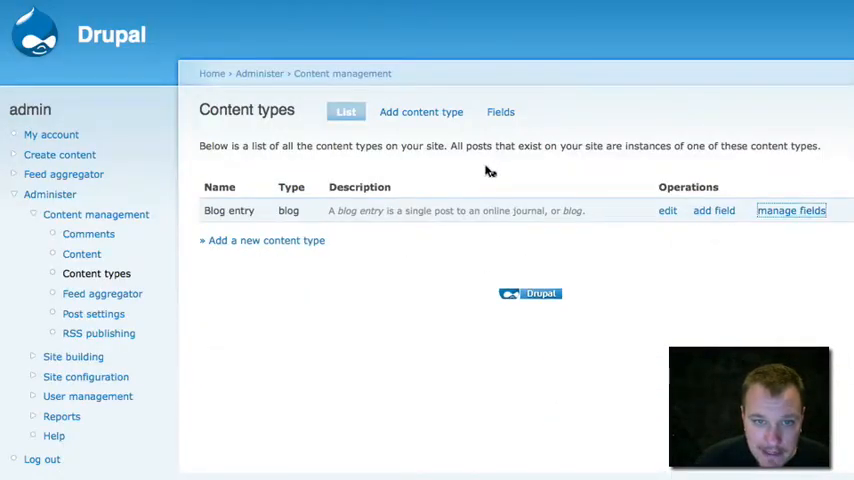
left_click(790, 210)
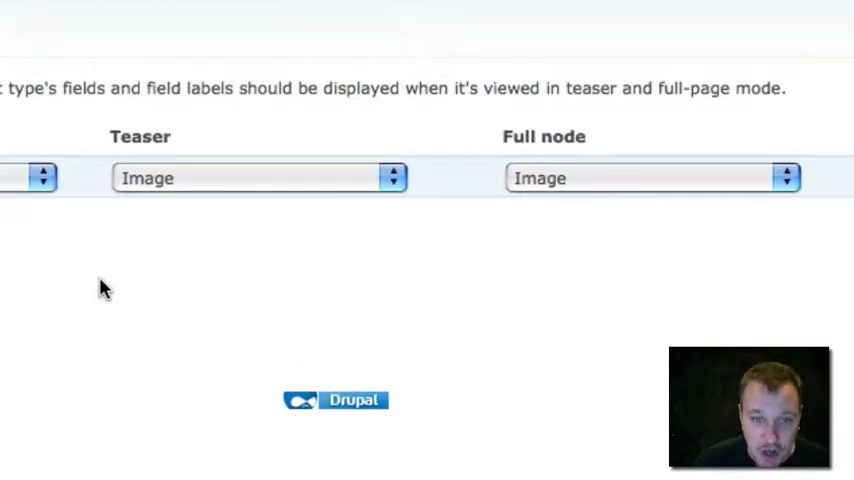
left_click(650, 177)
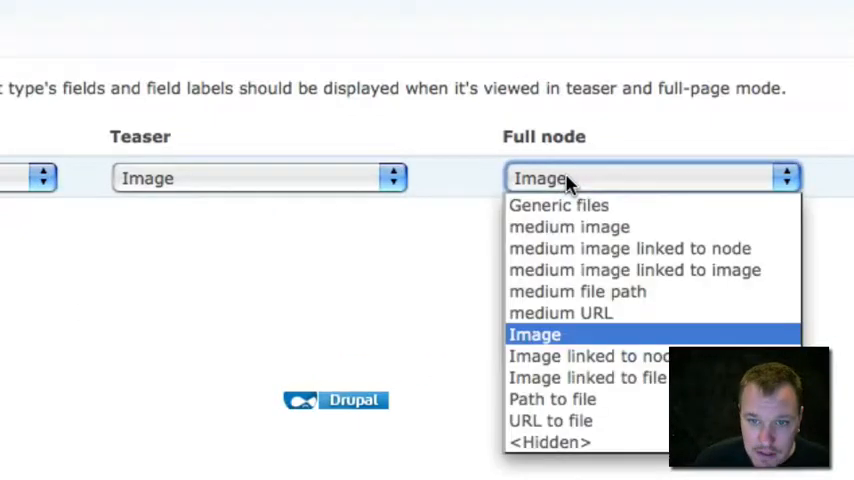
mouse_move(572, 291)
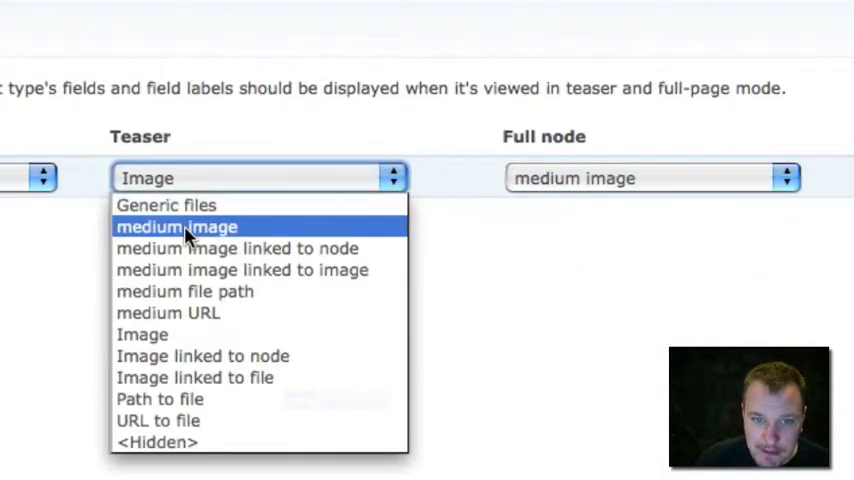
left_click(176, 226)
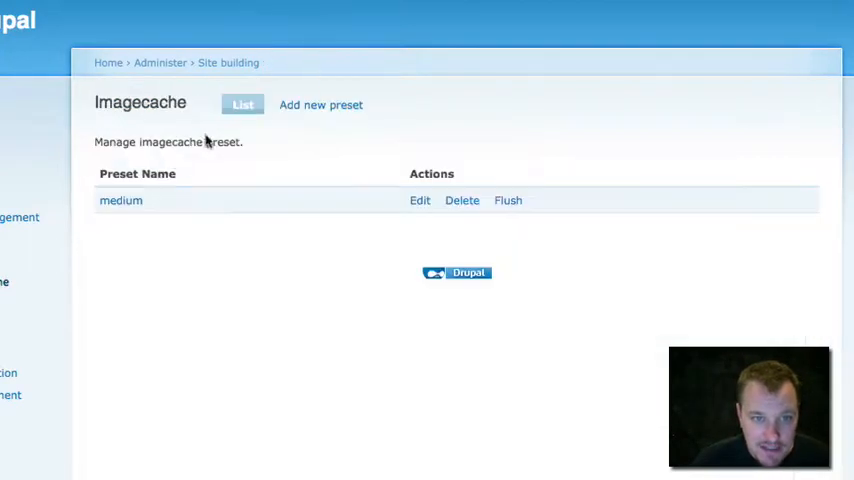
- Create a 'thumb' ImageCache preset with a scale action 50 pixels wide
left_click(320, 105)
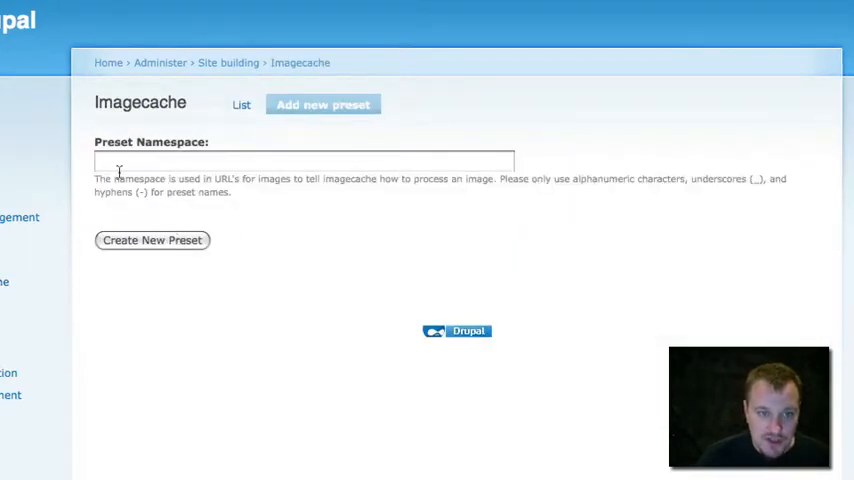
type("thumb")
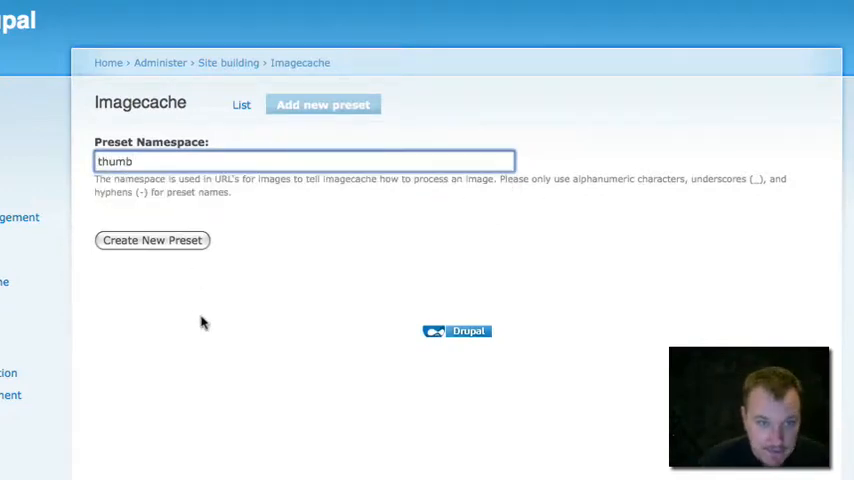
left_click(152, 240)
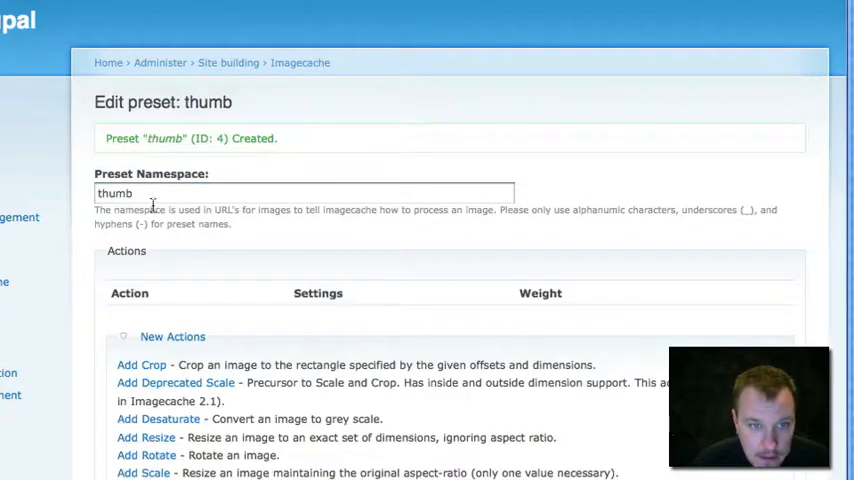
mouse_move(145, 256)
type("5")
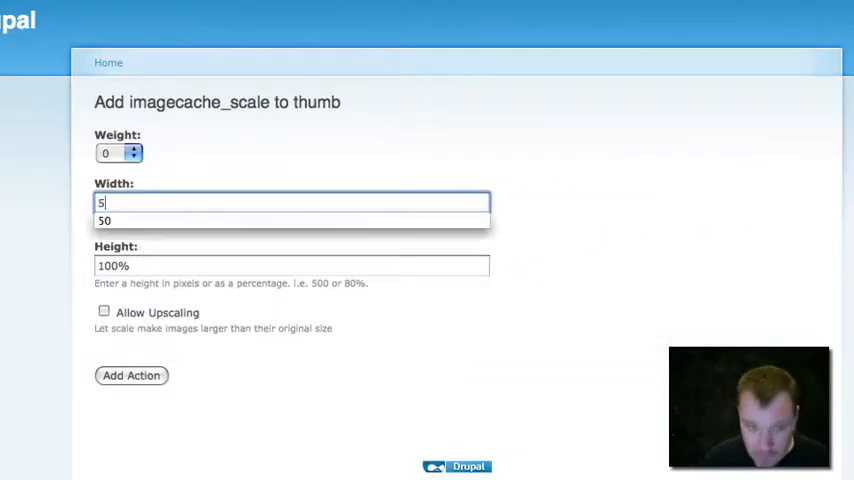
left_click(291, 265)
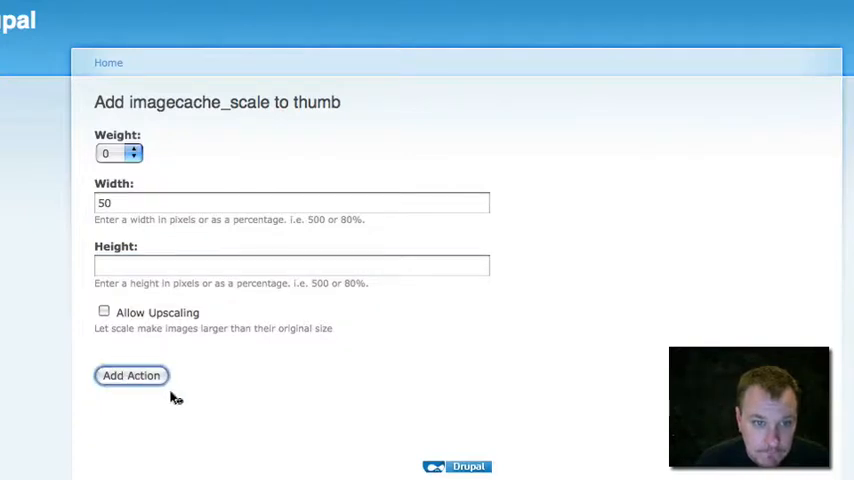
left_click(131, 375)
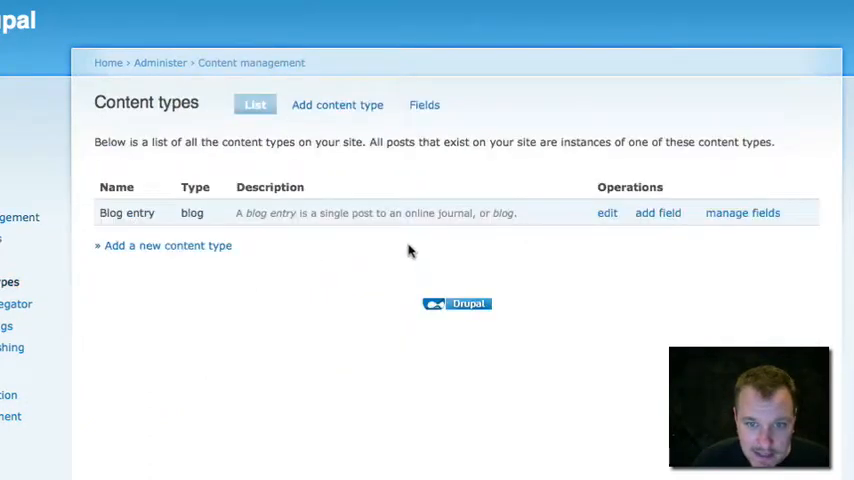
- Set Blog entry image display to thumb image for teasers and medium image for full nodes
left_click(743, 212)
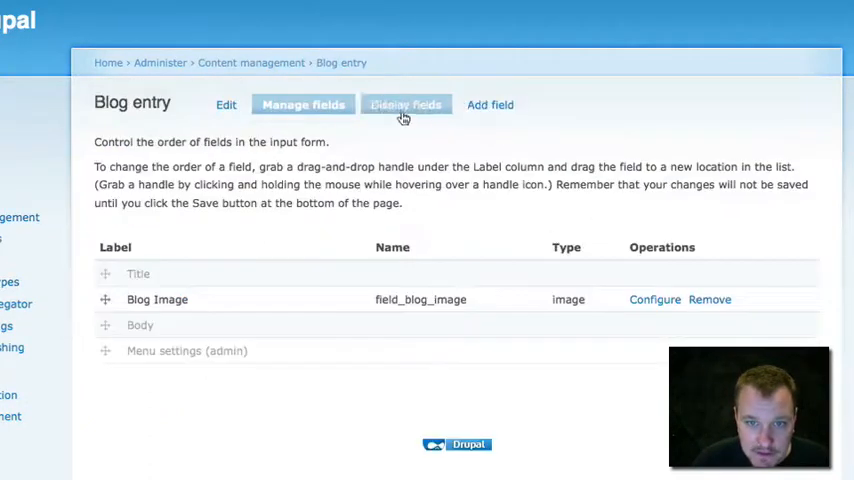
left_click(405, 104)
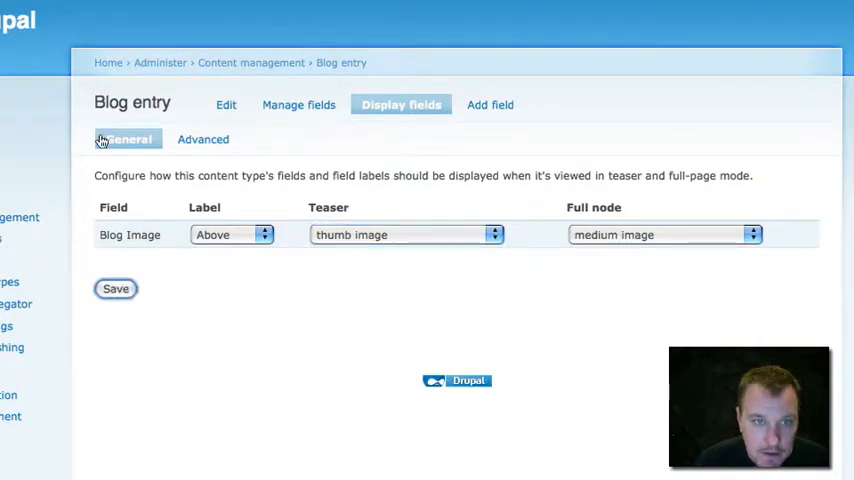
left_click(115, 288)
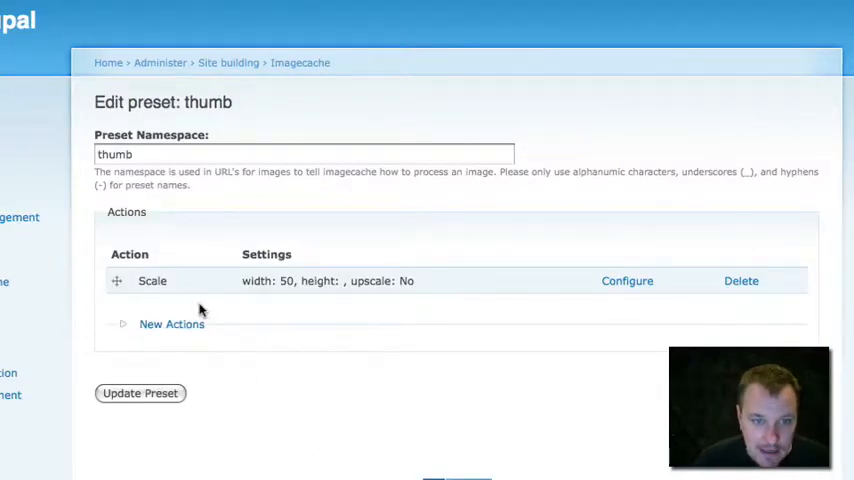
- Add a crop action to the thumb preset: width 100%, height 25, centred offsets
left_click(171, 323)
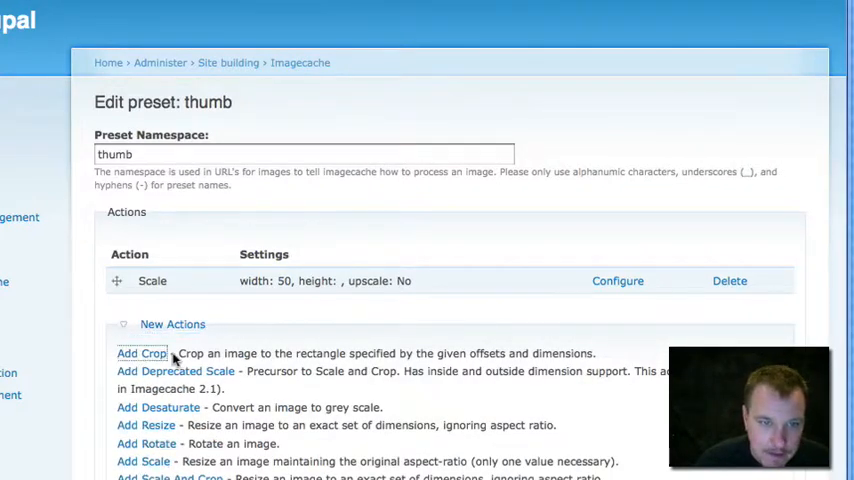
left_click(141, 353)
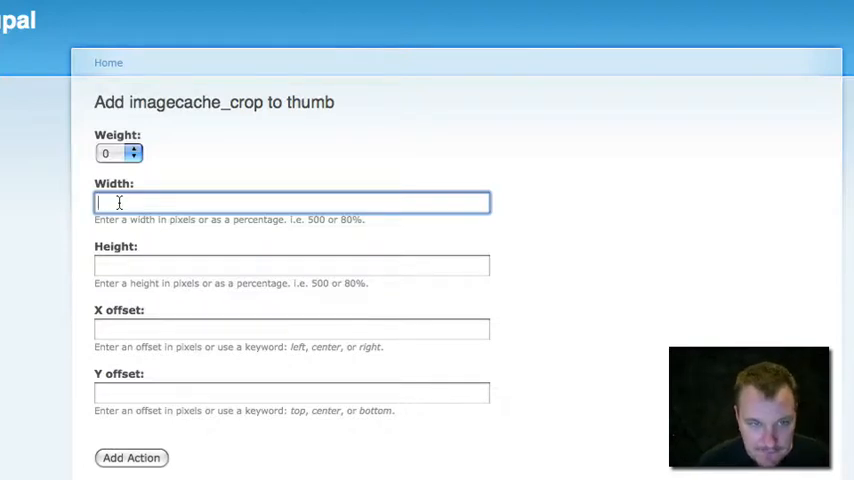
type("100")
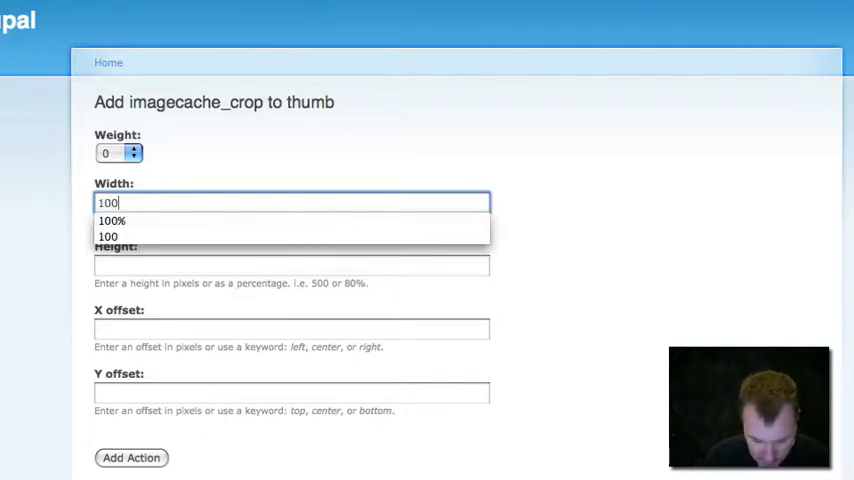
left_click(112, 220)
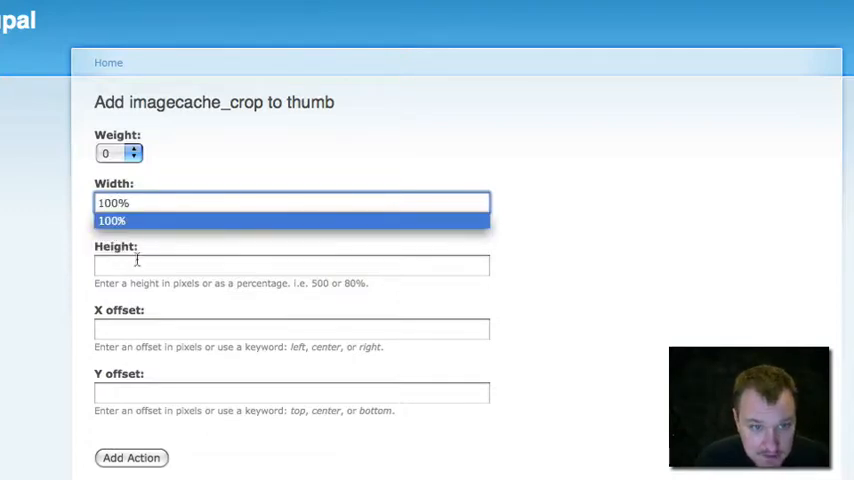
type("25")
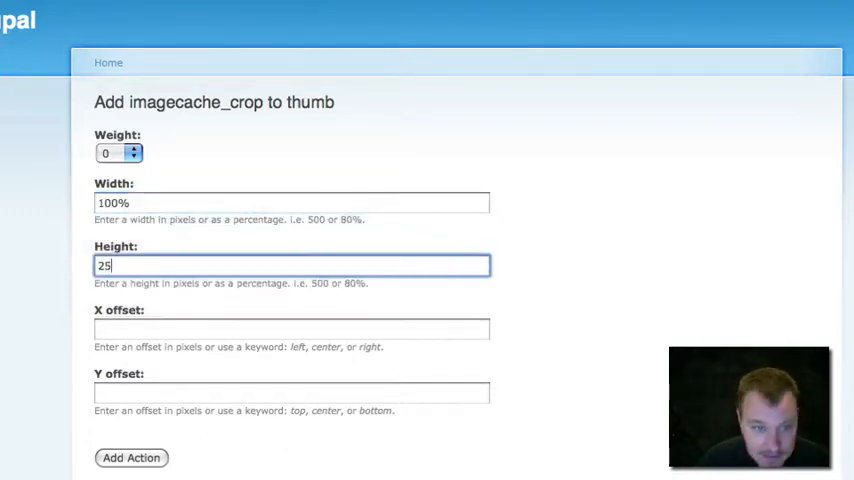
left_click(291, 328)
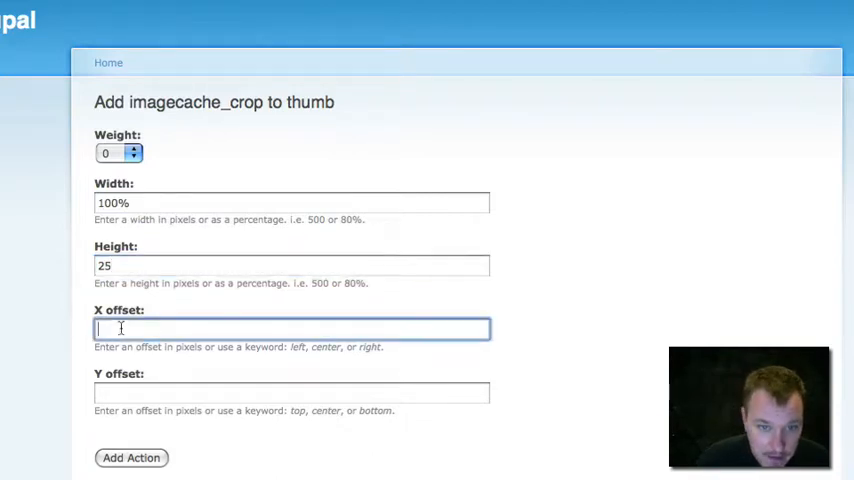
type("center")
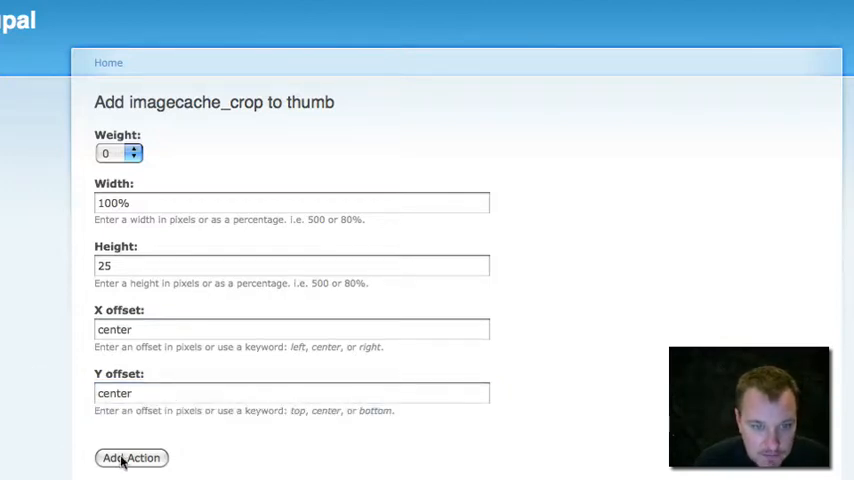
left_click(131, 457)
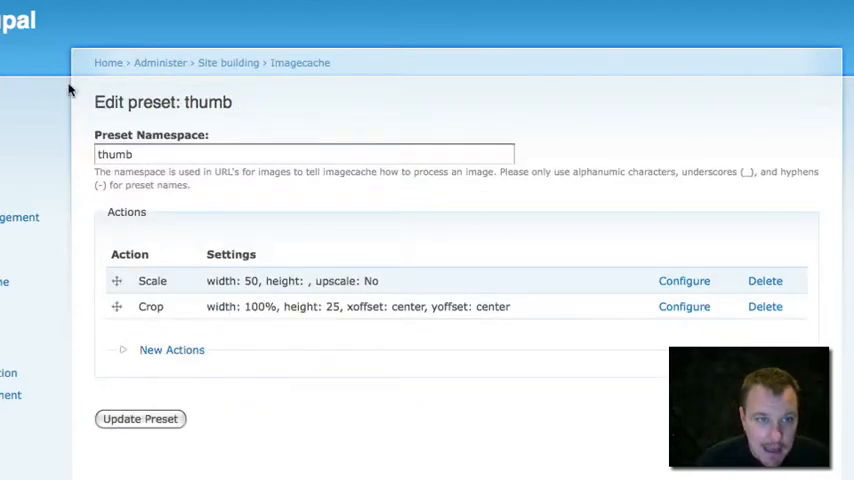